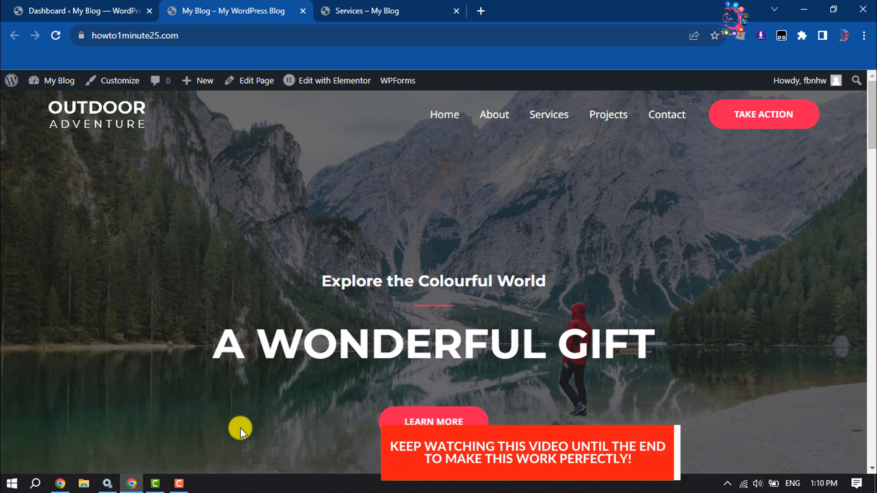
Launch Edit with Elementor on the home page and bring the Upcoming Events buttons into view.
scroll("down", 3)
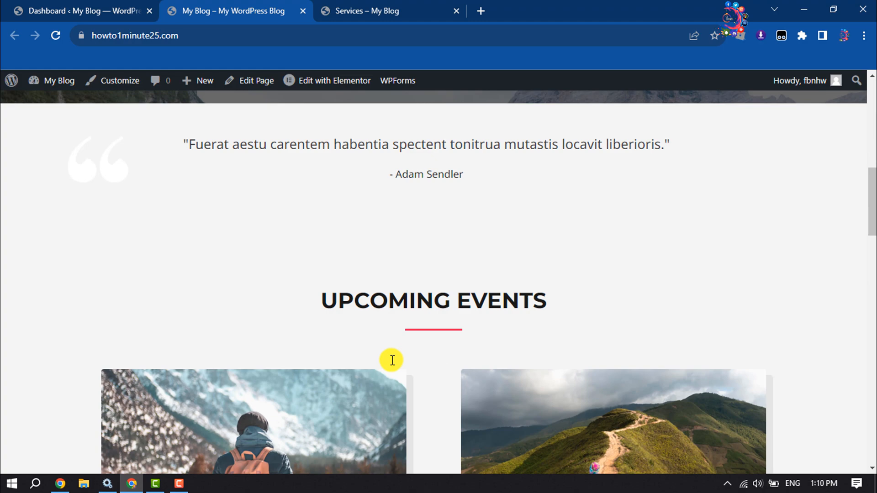
scroll("down", 3)
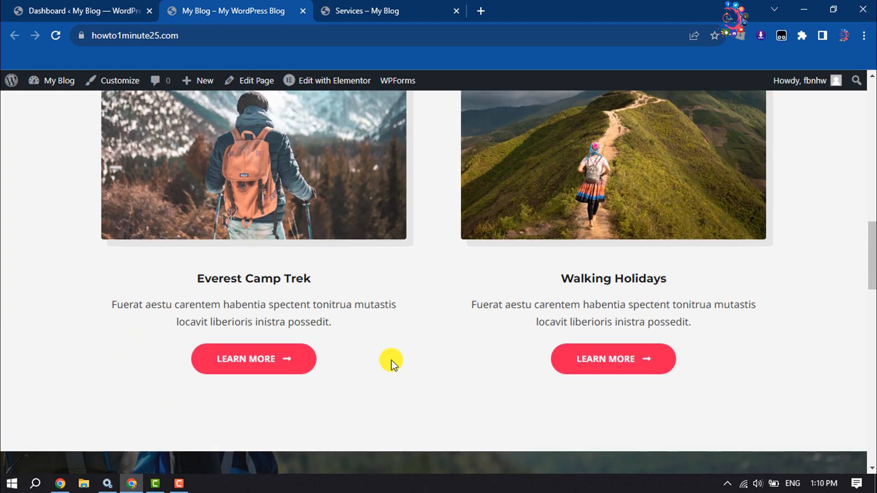
scroll("up", 3)
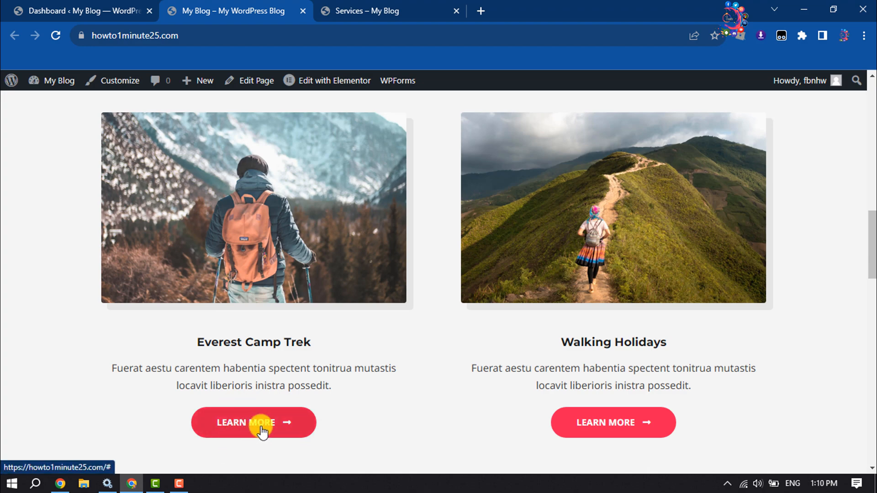
mouse_move(403, 6)
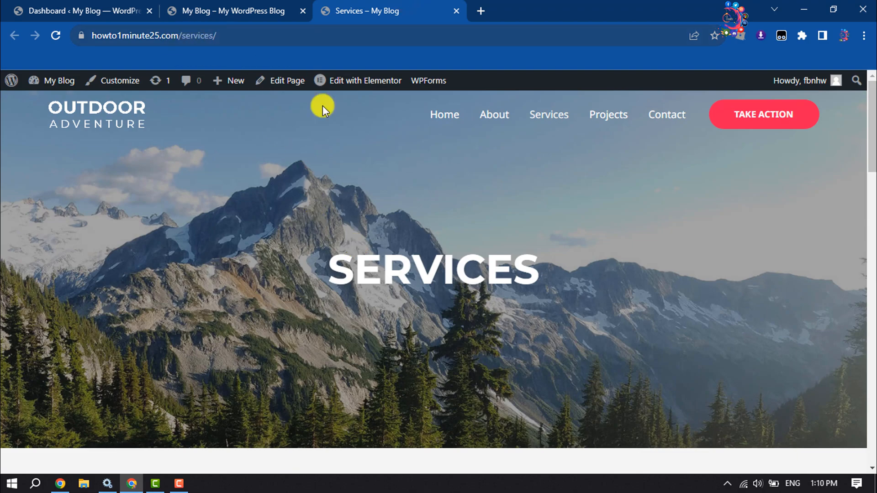
scroll("down", 3)
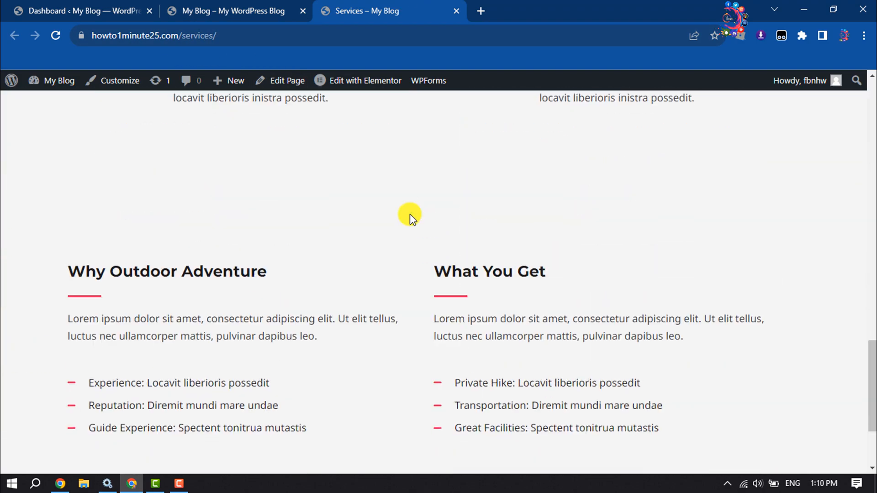
scroll("up", 3)
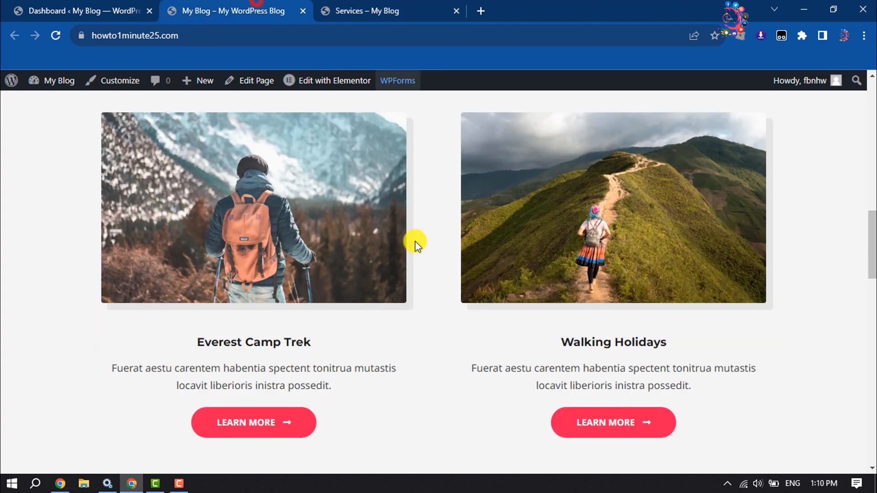
scroll("down", 3)
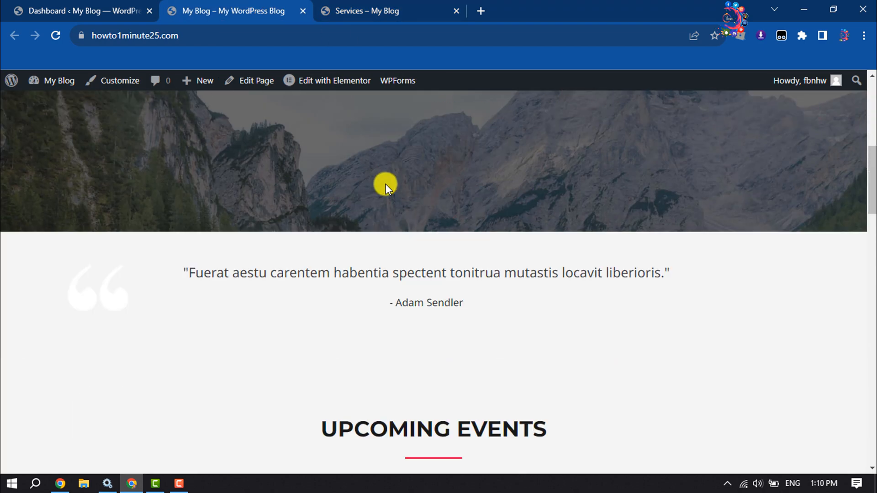
scroll("down", 3)
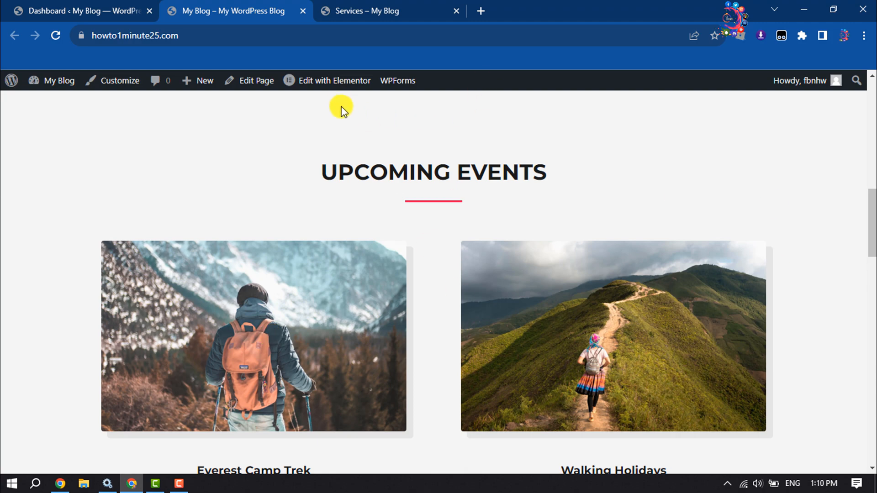
left_click(334, 80)
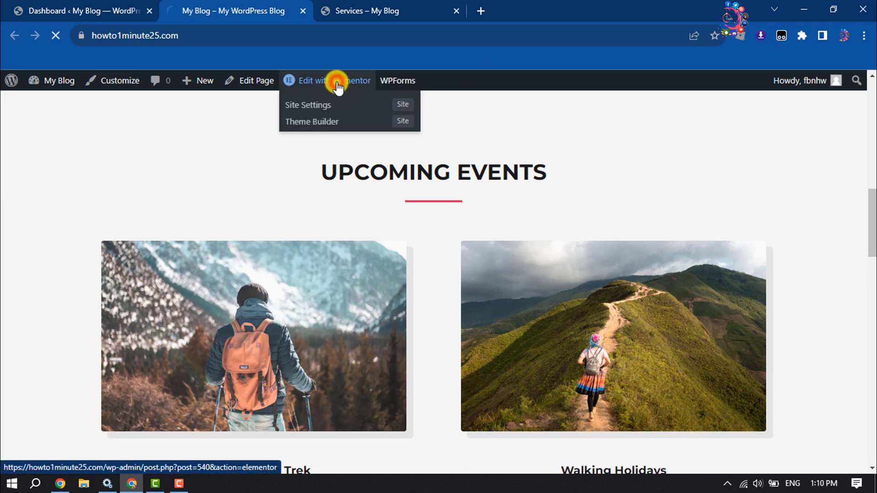
left_click(315, 80)
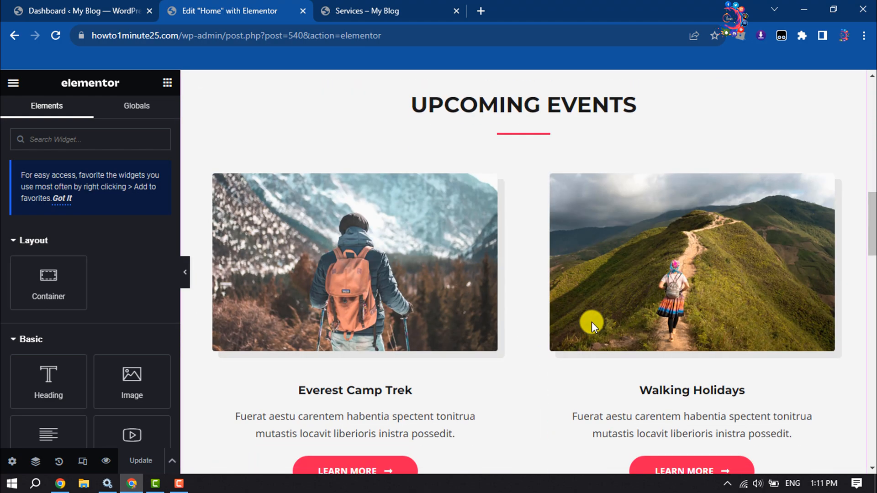
scroll("down", 3)
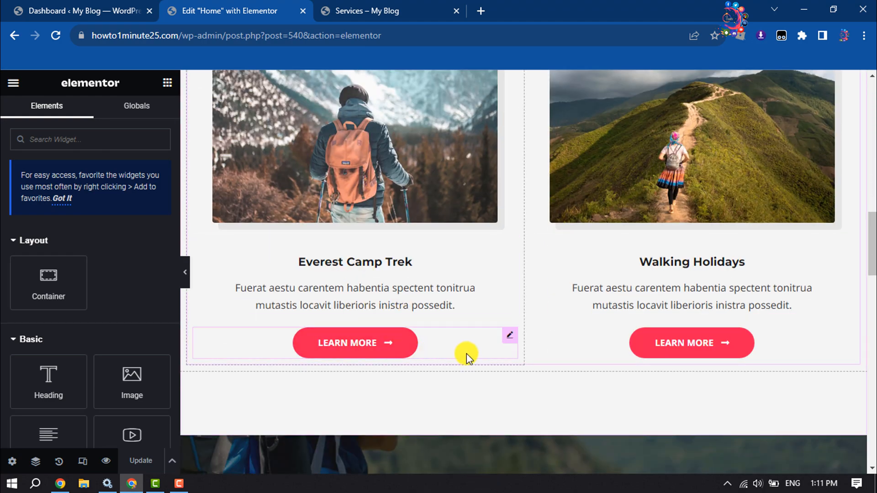
Select the Everest Camp Trek Learn More button and focus its Link field, still set to #.
left_click(355, 343)
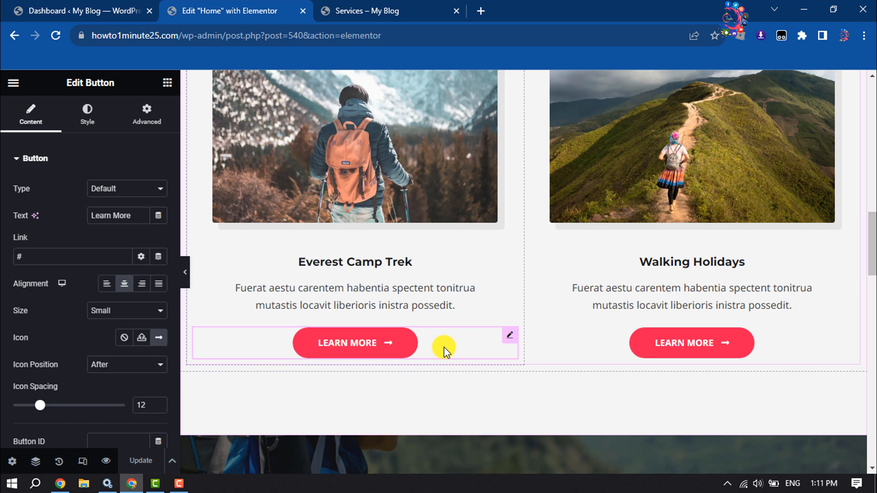
mouse_move(510, 335)
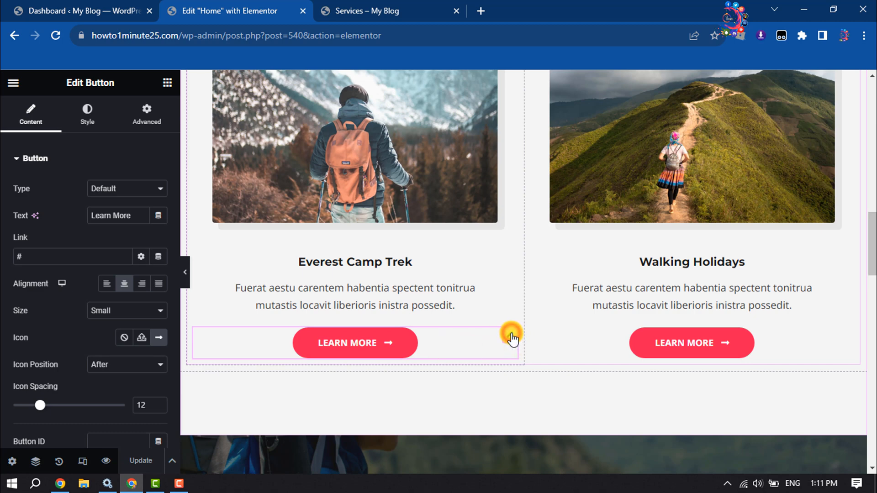
mouse_move(482, 297)
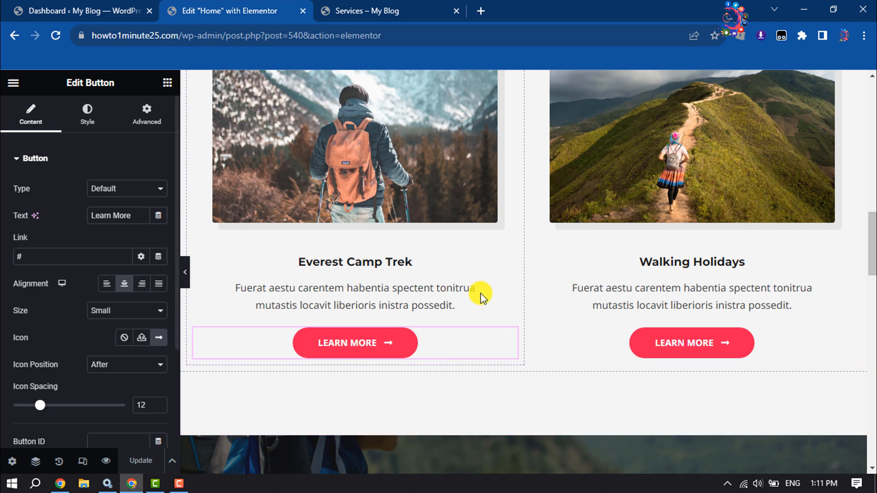
left_click(73, 256)
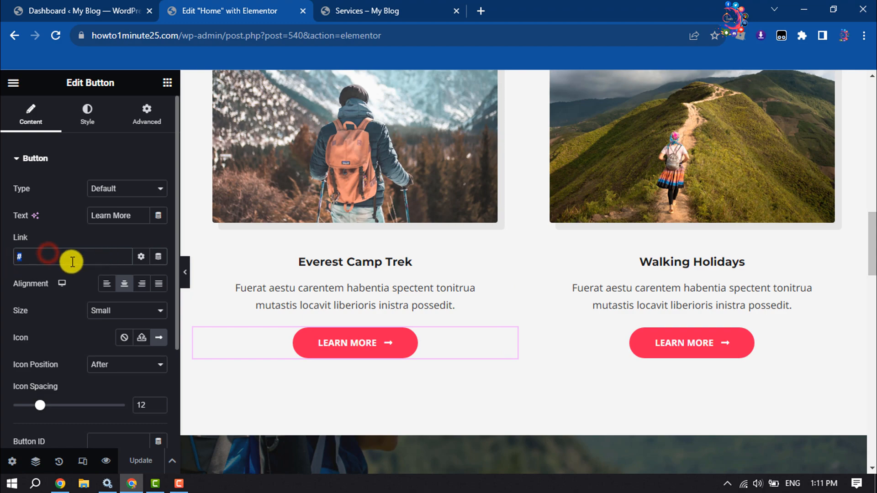
mouse_move(343, 359)
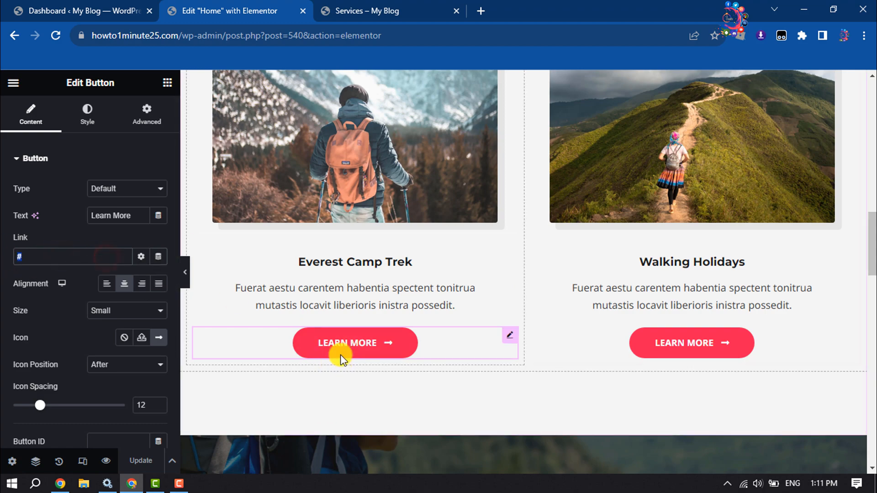
left_click(368, 11)
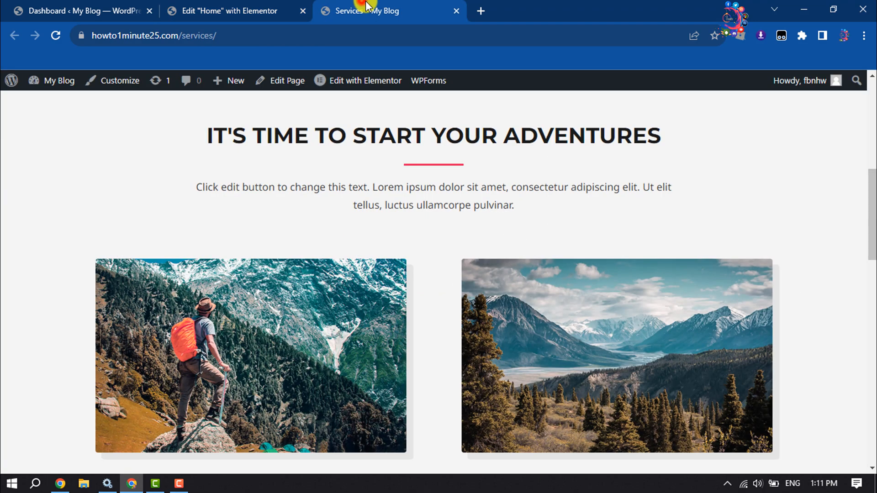
mouse_move(390, 253)
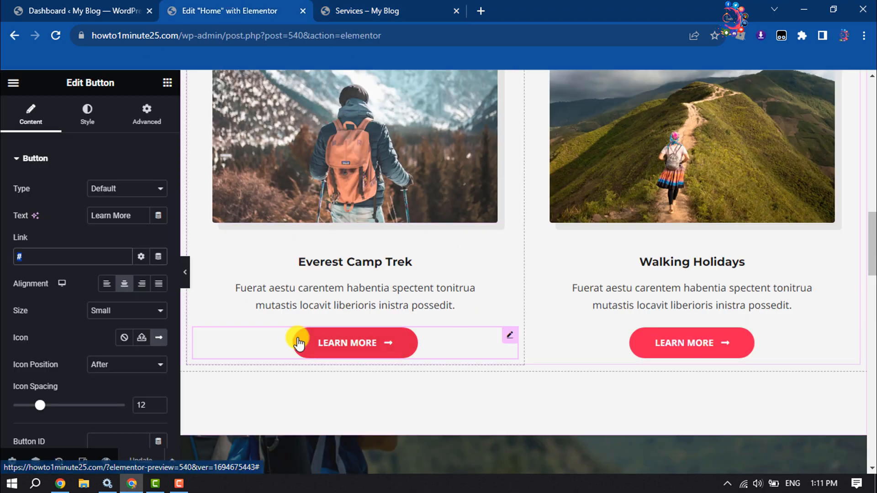
Select the live Services page URL in the address bar and copy it.
left_click(369, 11)
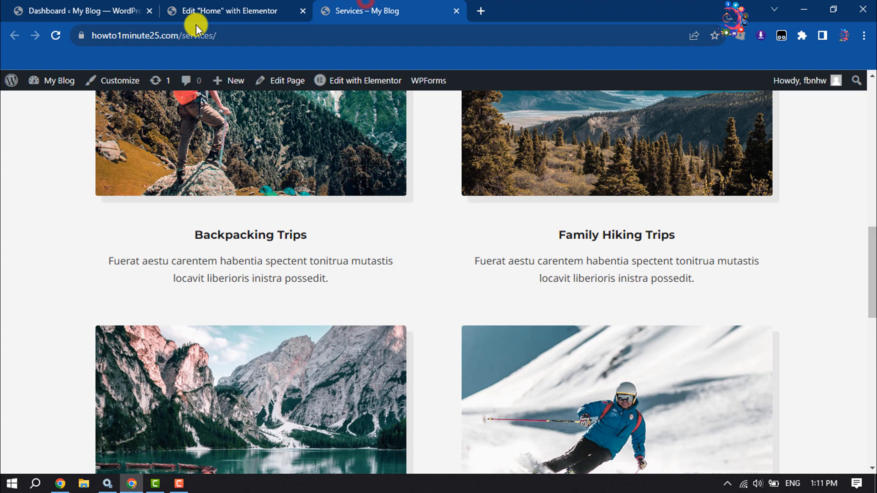
left_click(168, 36)
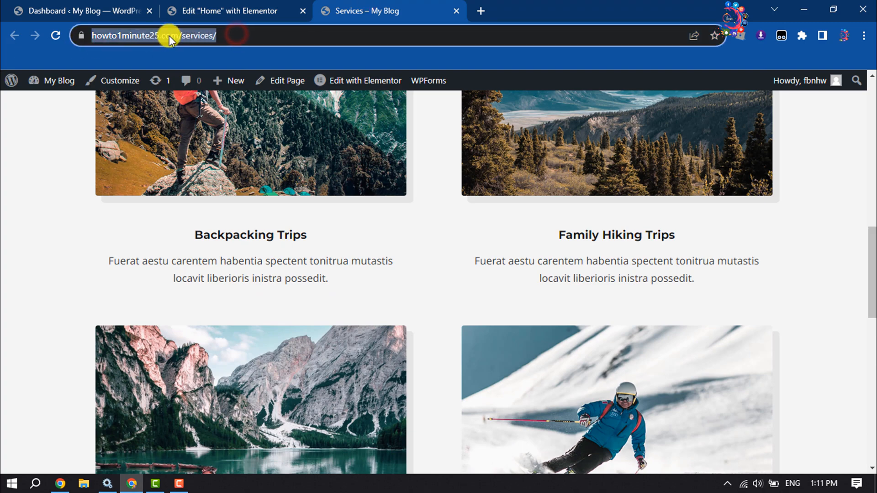
left_click(229, 11)
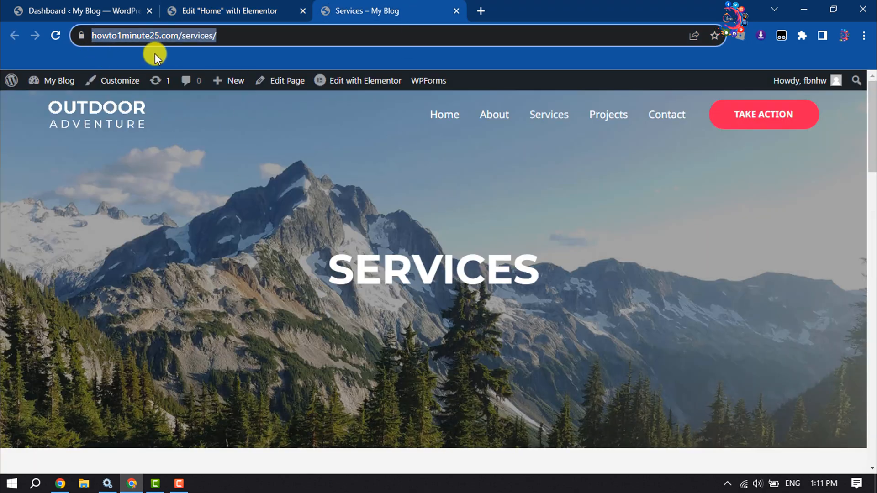
scroll("down", 3)
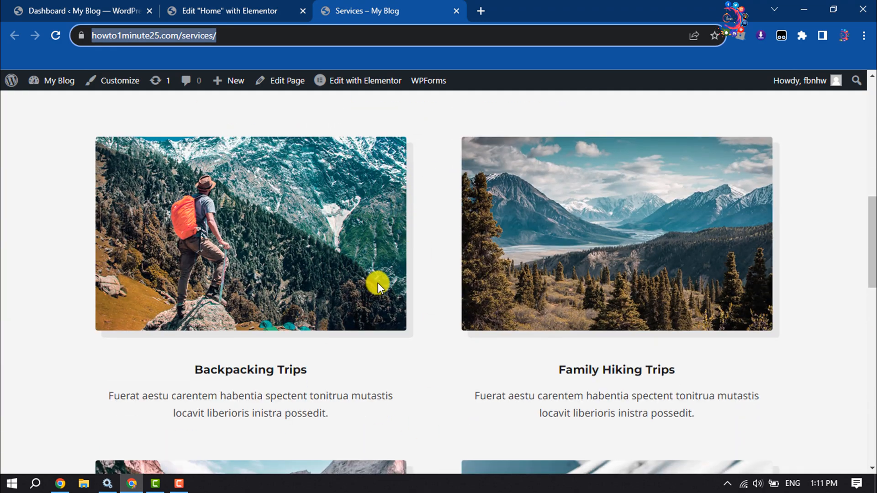
scroll("up", 3)
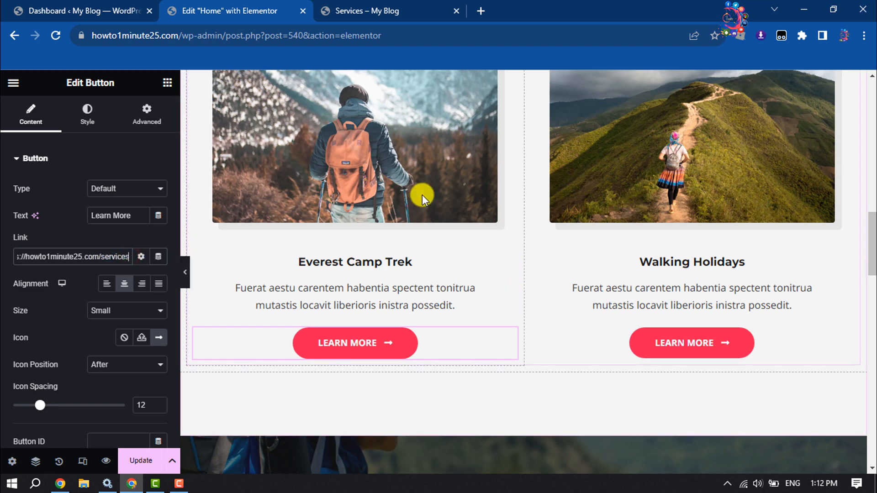
mouse_move(348, 11)
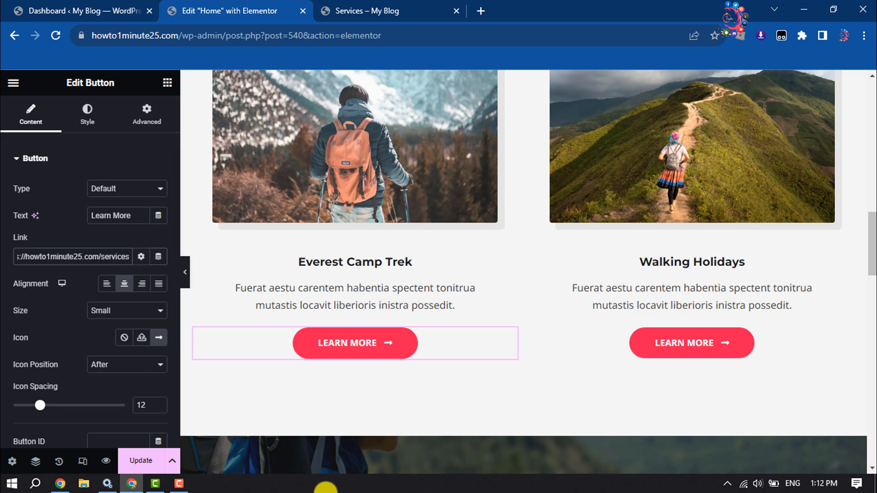
Append #blog-info to the Learn More link and save the home page with Update.
type("#")
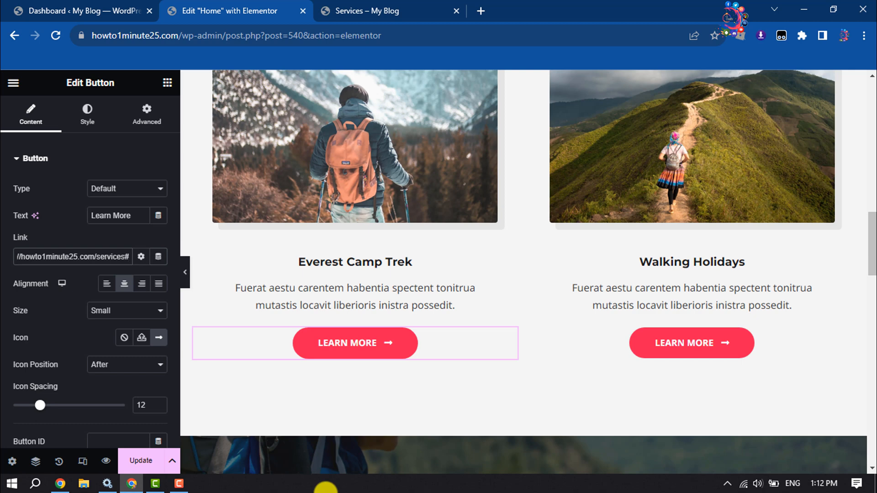
type("blog-")
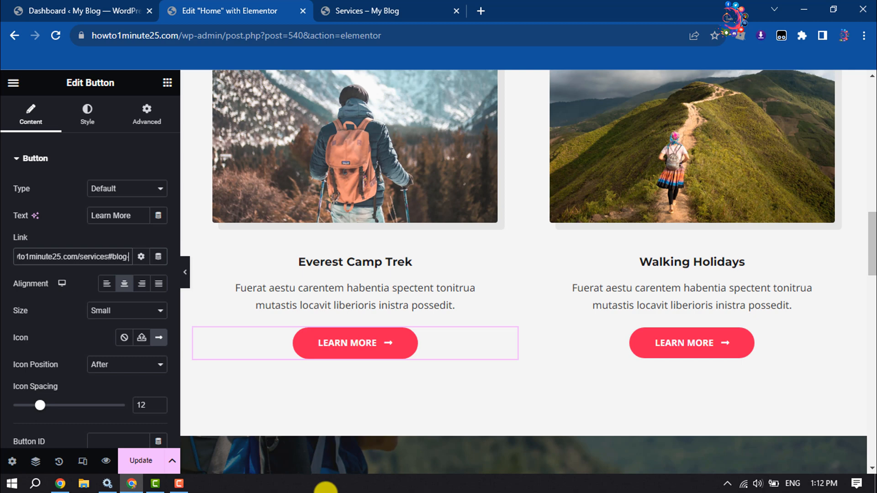
type("info")
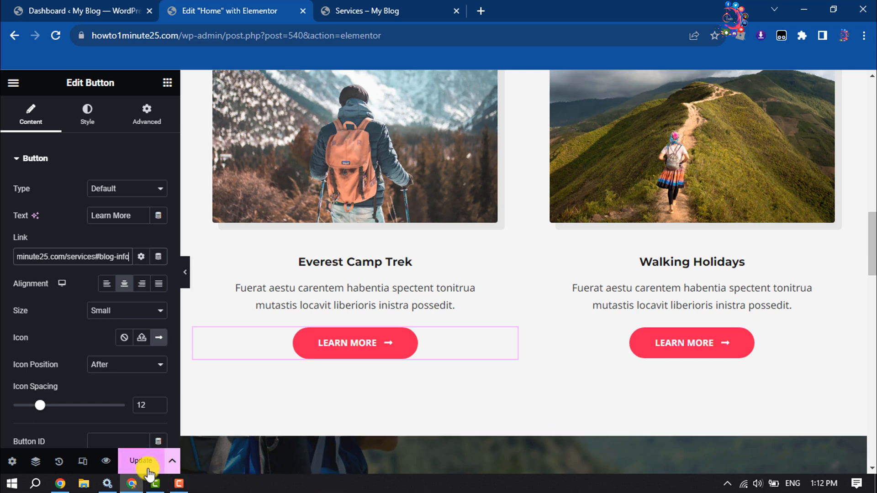
left_click(140, 460)
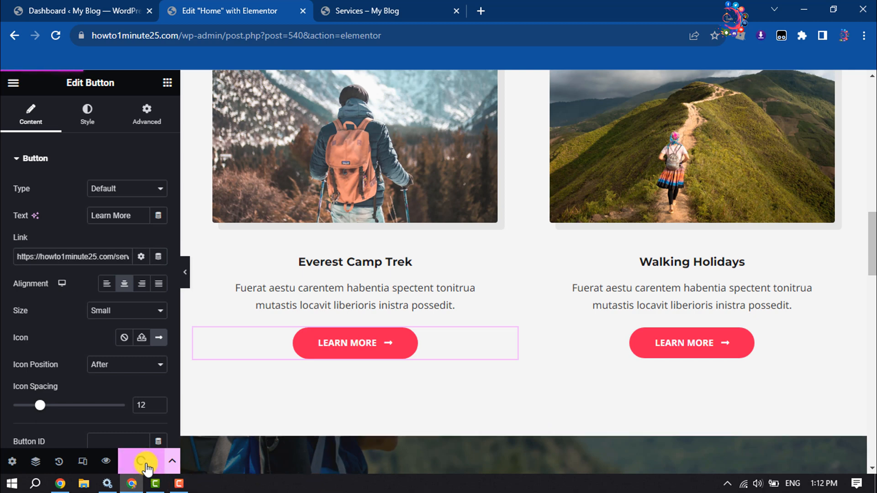
mouse_move(265, 166)
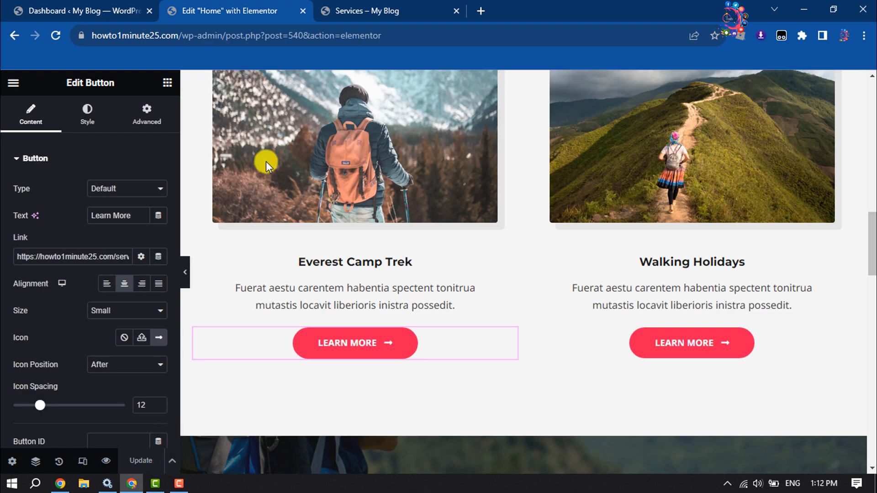
Switch to the live Services page and start Edit with Elementor from the admin bar.
left_click(364, 11)
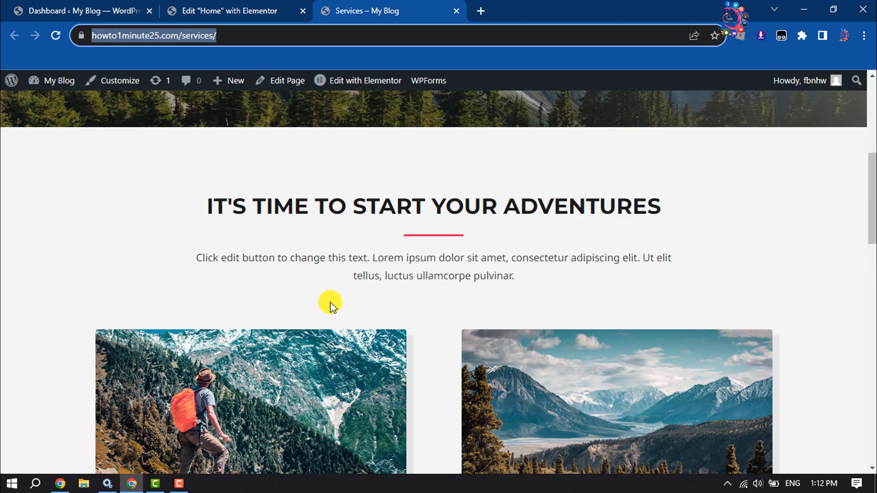
scroll("up", 3)
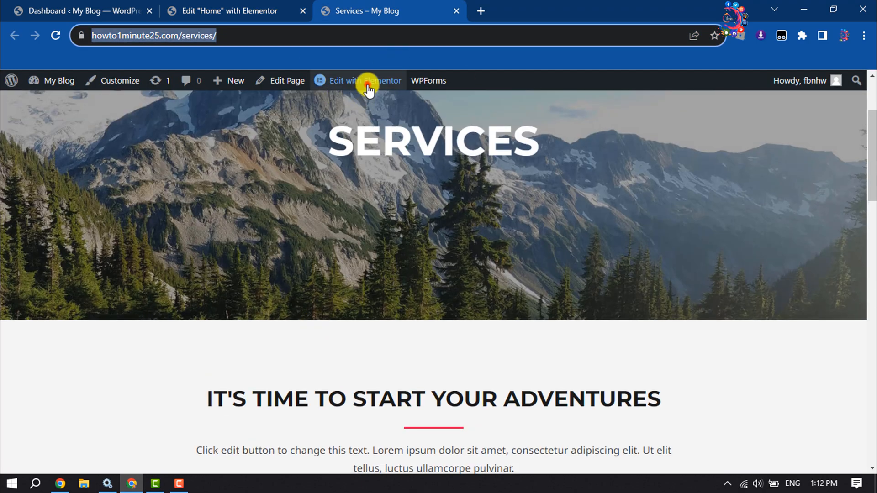
left_click(357, 80)
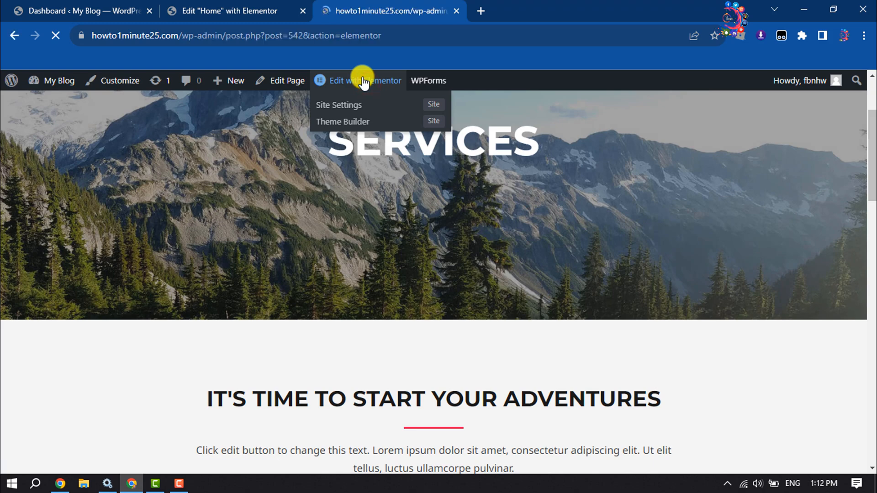
Select the It's Time to Start Your Adventures heading to show its Edit Heading settings.
left_click(359, 81)
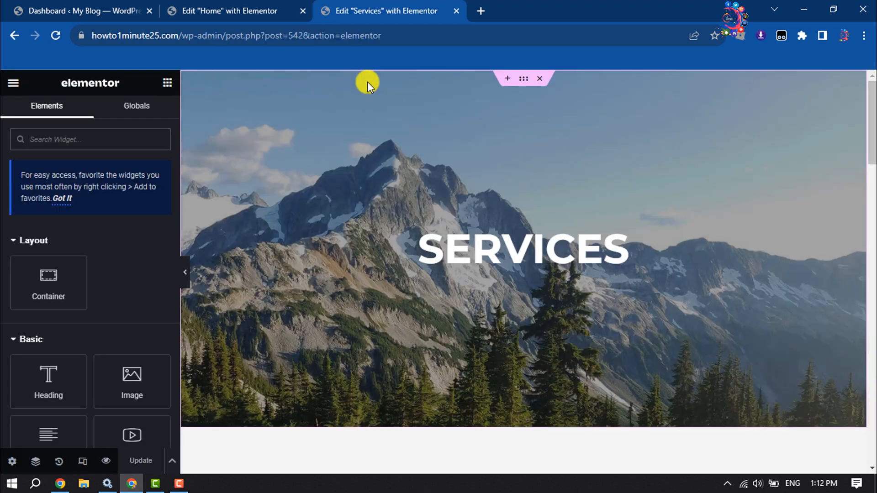
scroll("down", 3)
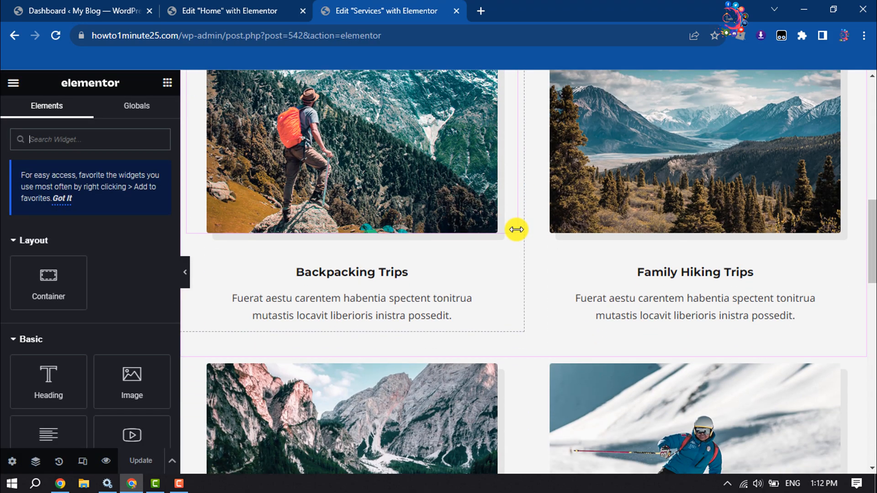
scroll("up", 3)
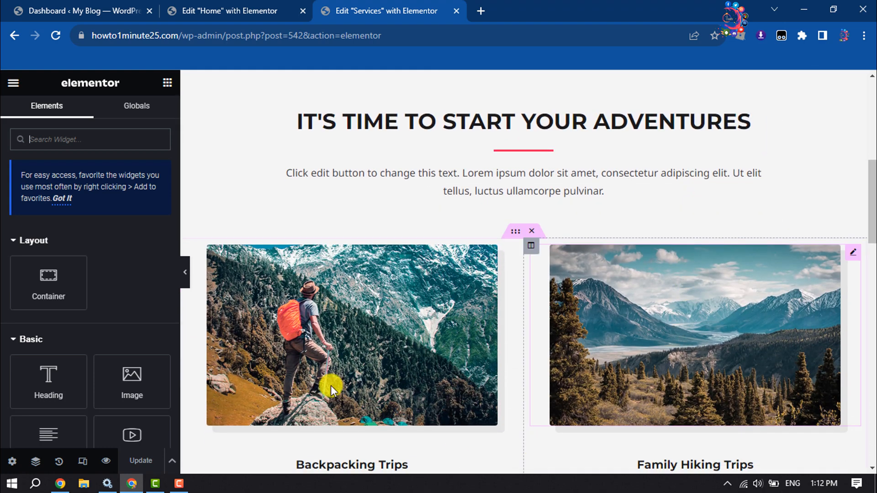
scroll("up", 3)
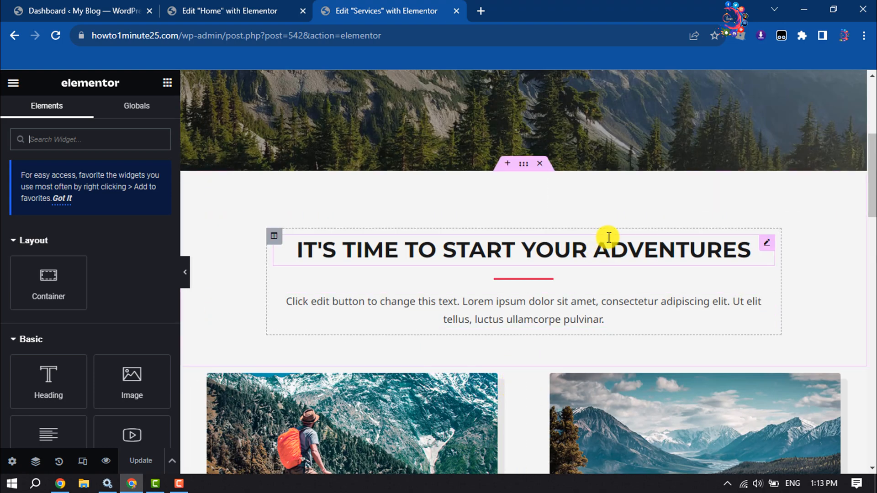
left_click(766, 243)
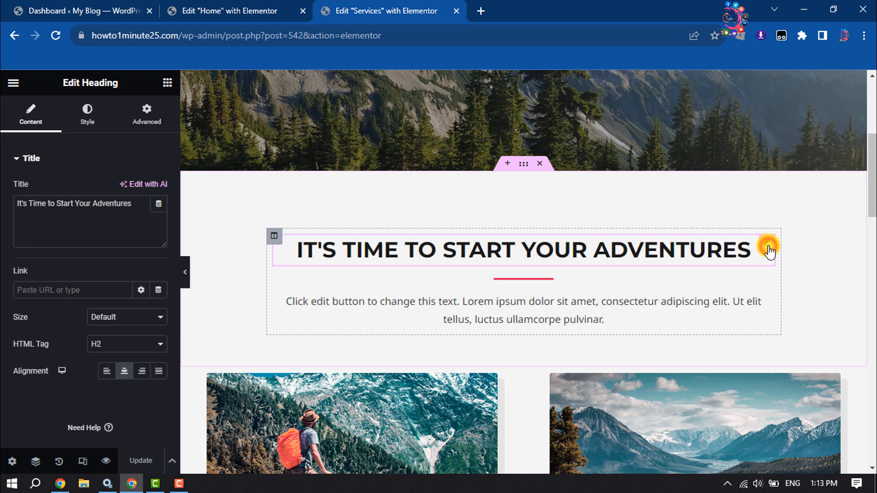
mouse_move(211, 285)
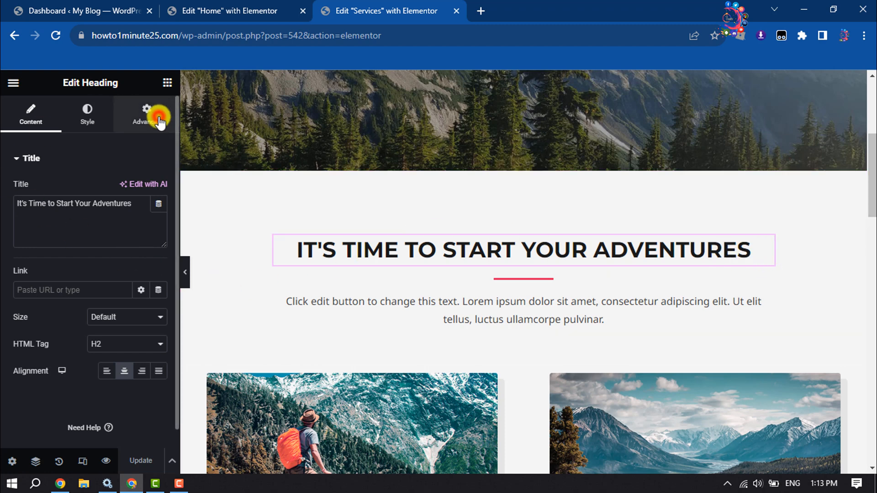
Switch the heading to Advanced settings and copy the blog-info anchor name from the home editor.
left_click(144, 115)
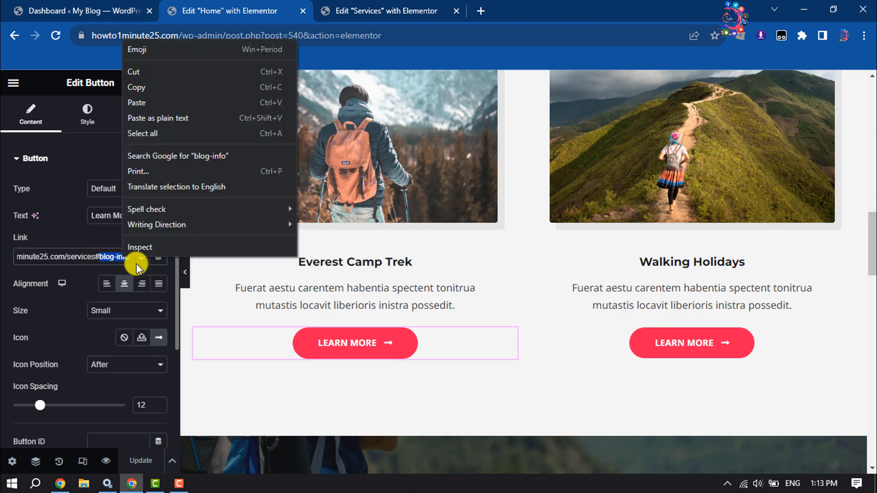
left_click(385, 11)
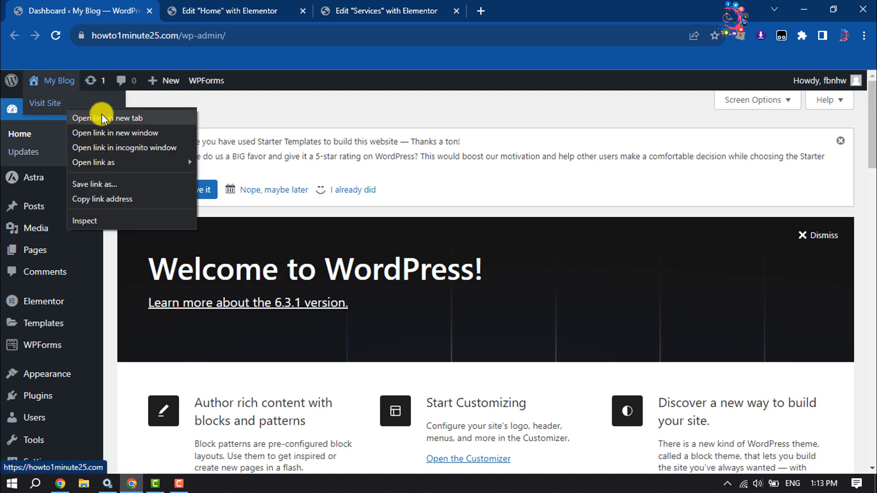
Visit the live site and follow the Everest Camp Trek Learn More link to the Services section.
left_click(110, 118)
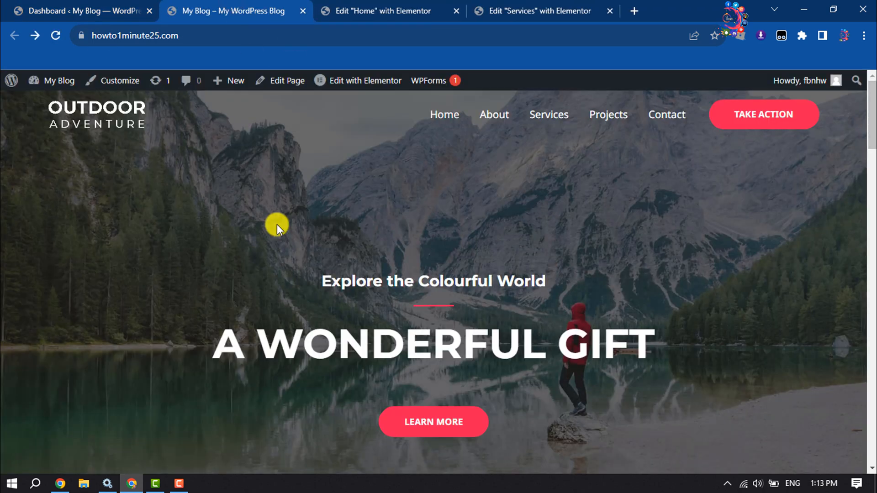
scroll("down", 3)
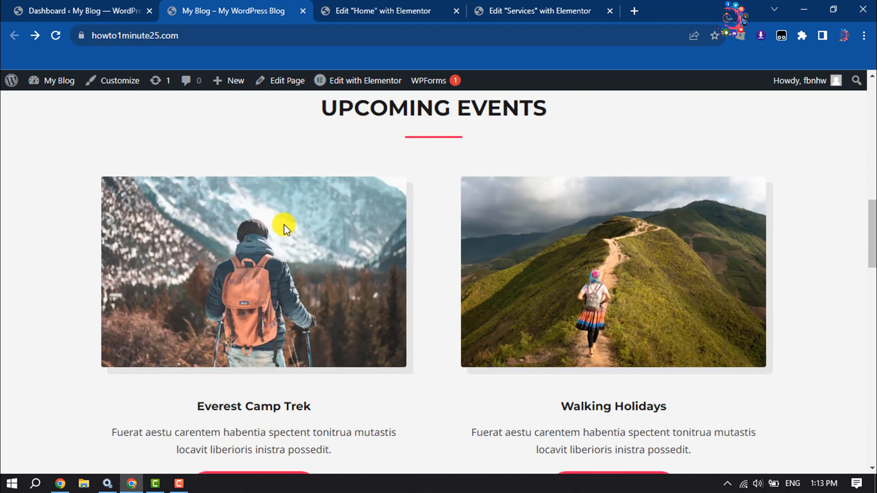
scroll("down", 3)
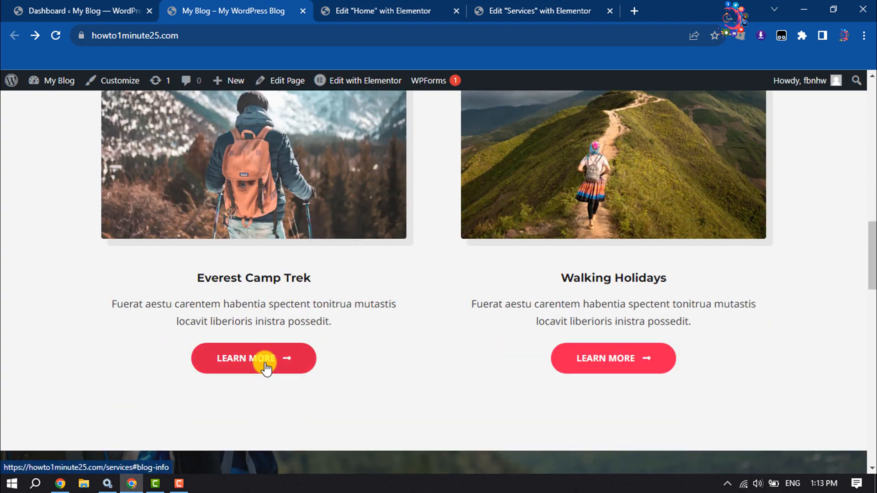
left_click(253, 358)
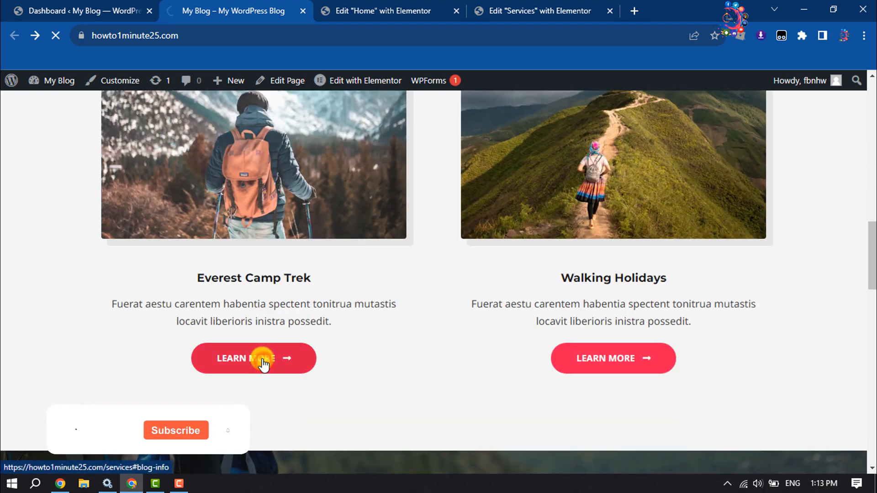
left_click(253, 358)
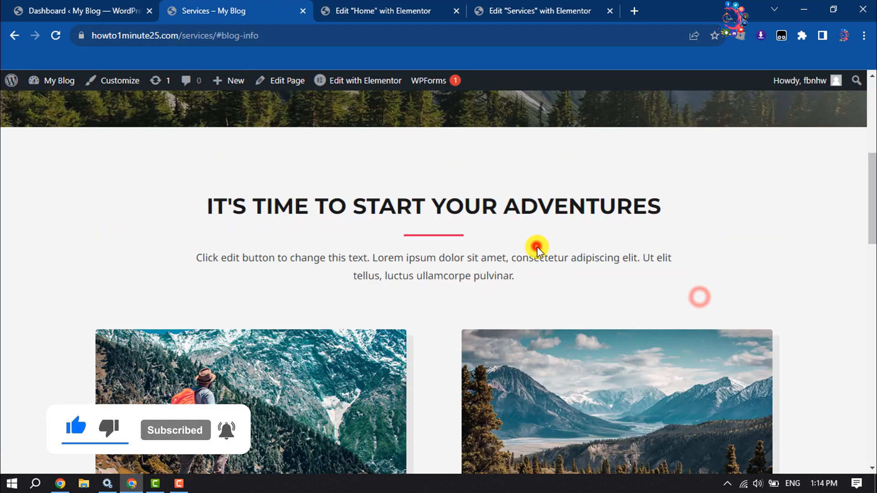
mouse_move(457, 301)
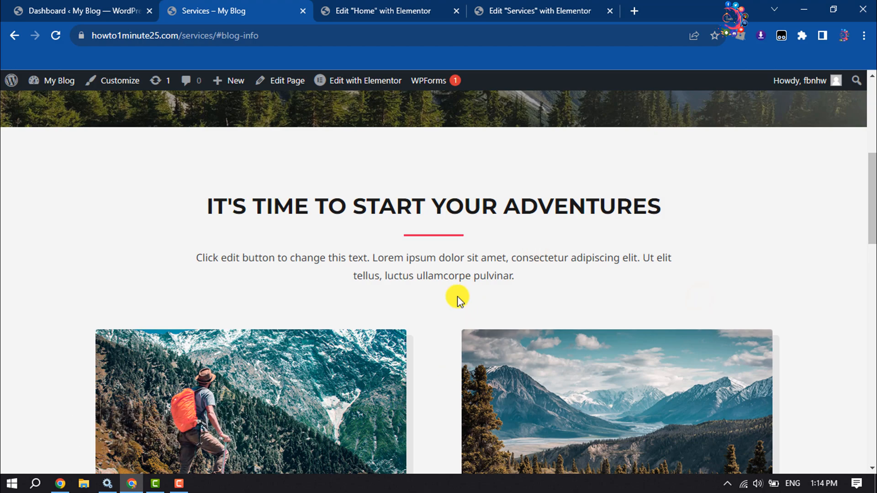
mouse_move(461, 310)
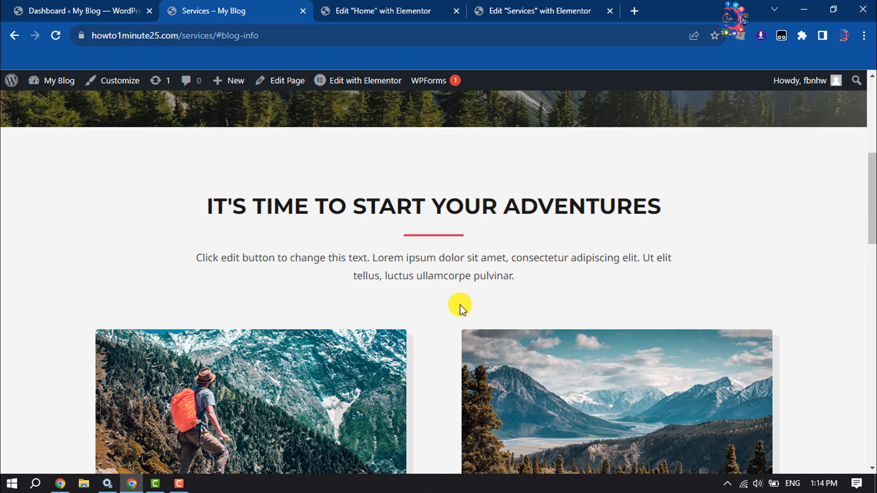
scroll("down", 3)
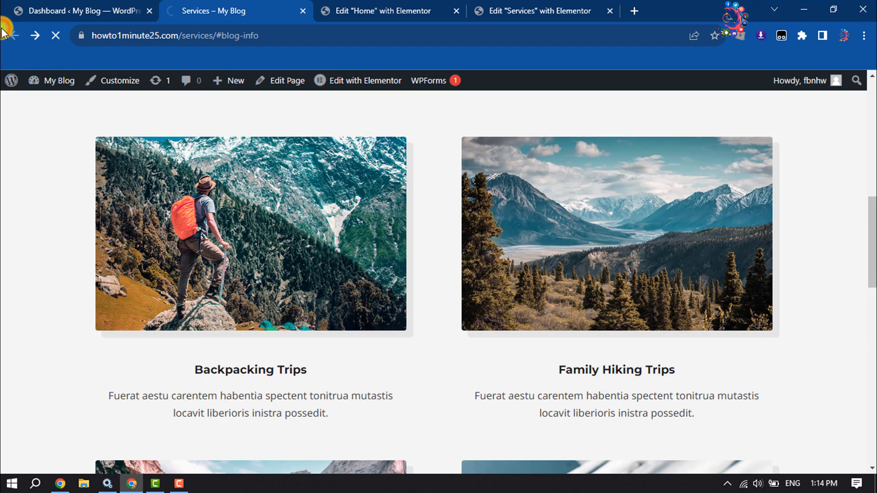
Go back to the home page and follow Learn More again to retest the anchor jump.
left_click(14, 36)
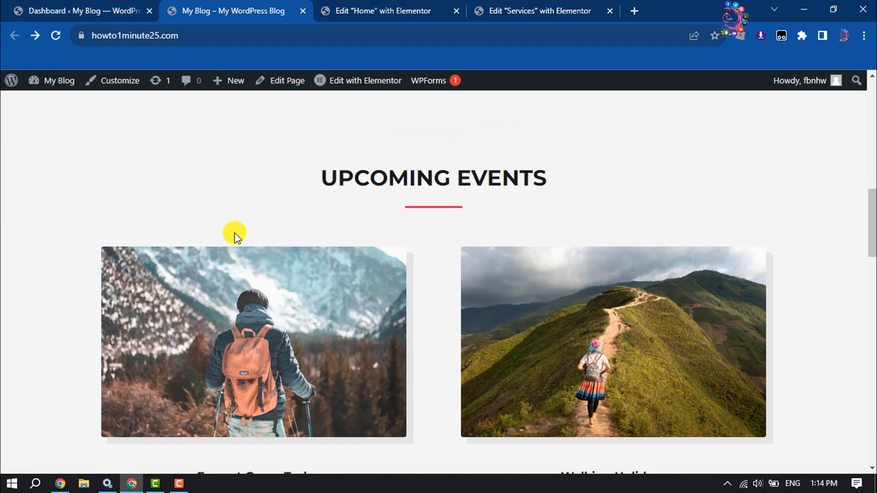
left_click(264, 162)
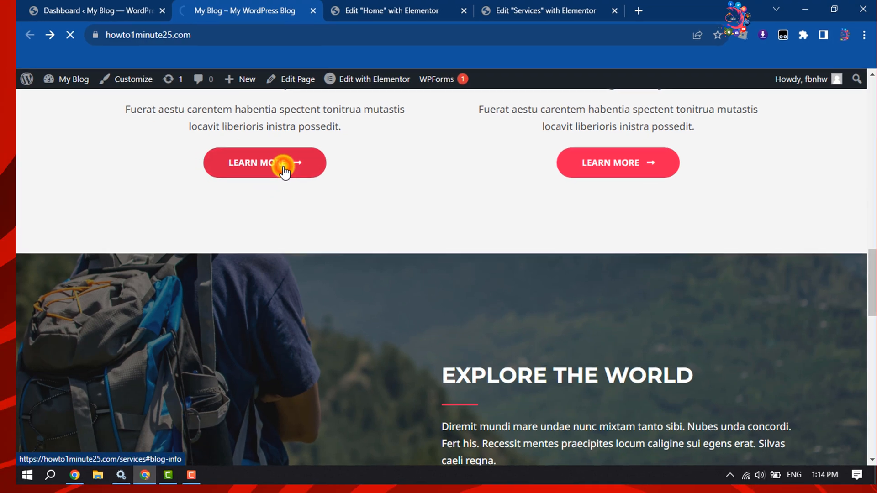
left_click(264, 163)
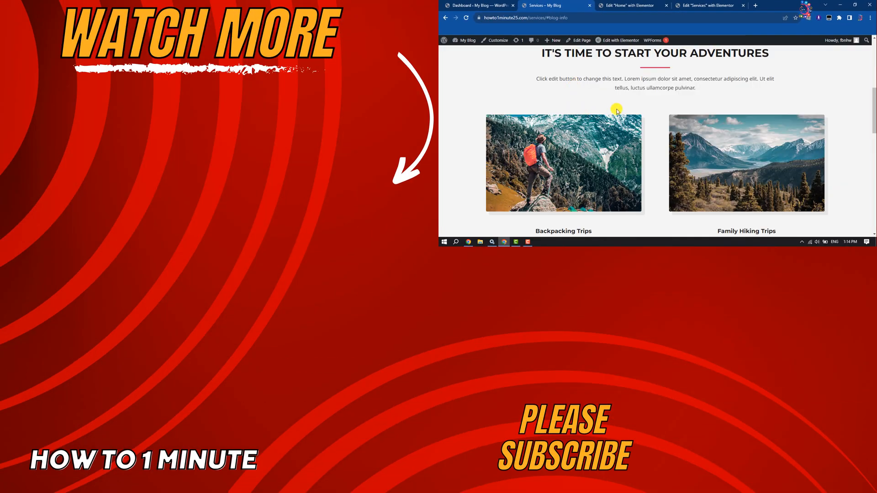